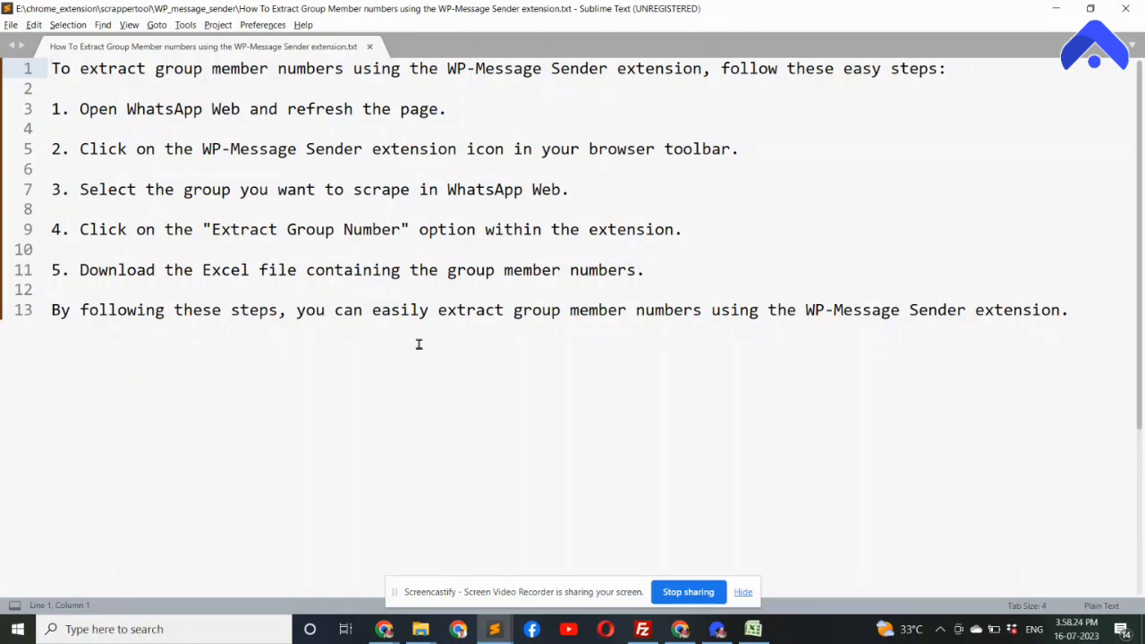
# Step: Highlight the guide's opening sentence and steps 2–3, then scroll the chat list toward Buy & Sale Group
pyautogui.moveTo(51, 68); pyautogui.dragTo(342, 68)
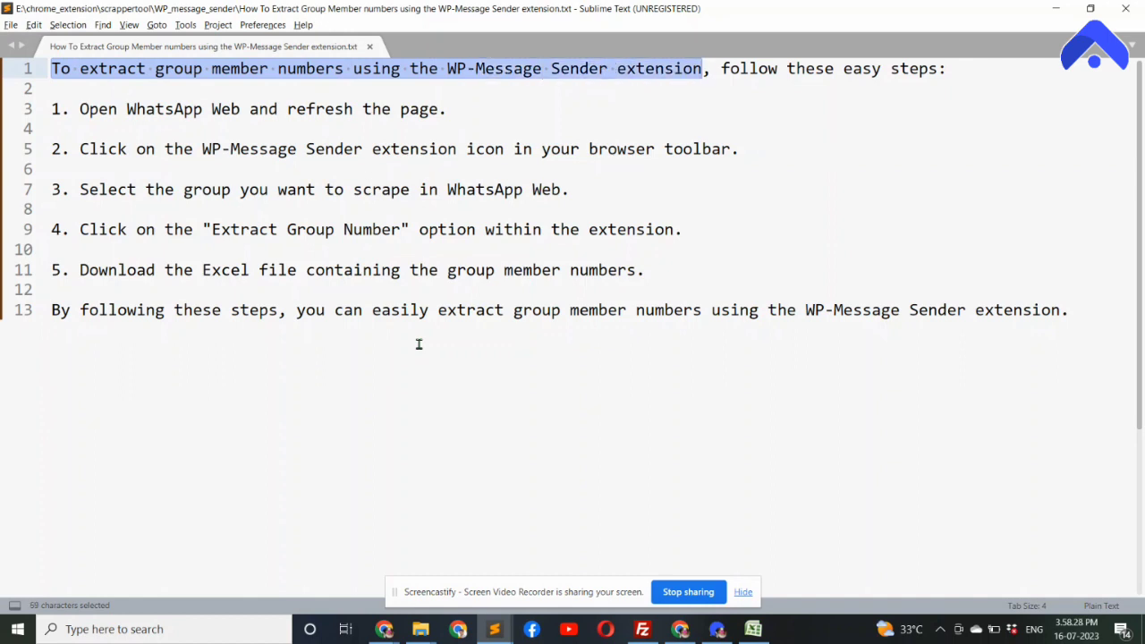
pyautogui.doubleClick(748, 68)
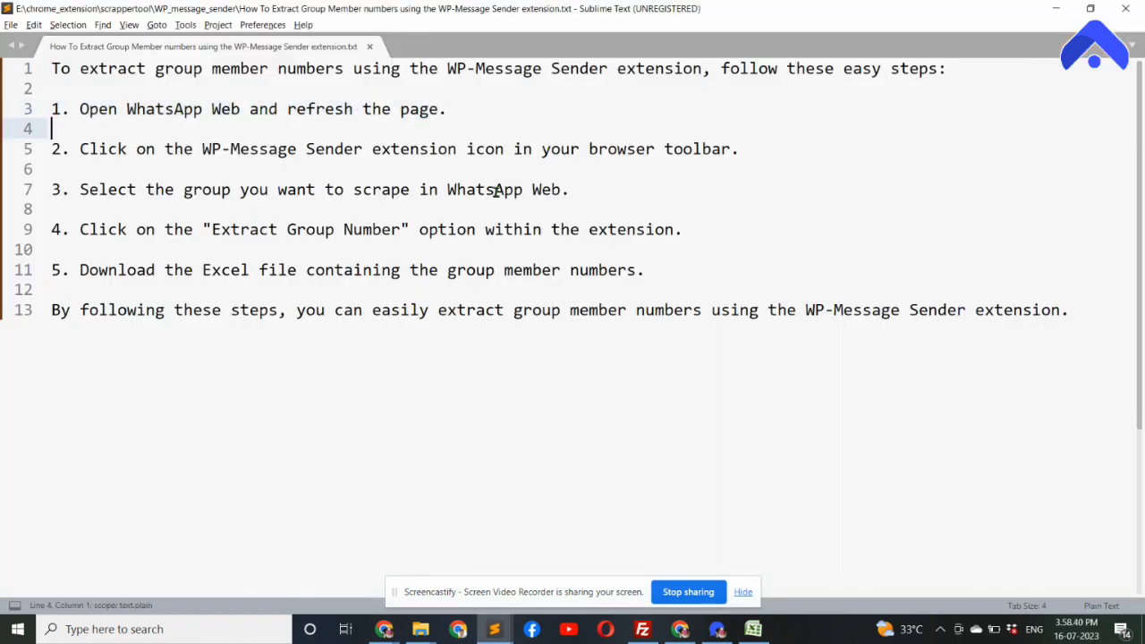
pyautogui.moveTo(79, 149); pyautogui.dragTo(295, 148)
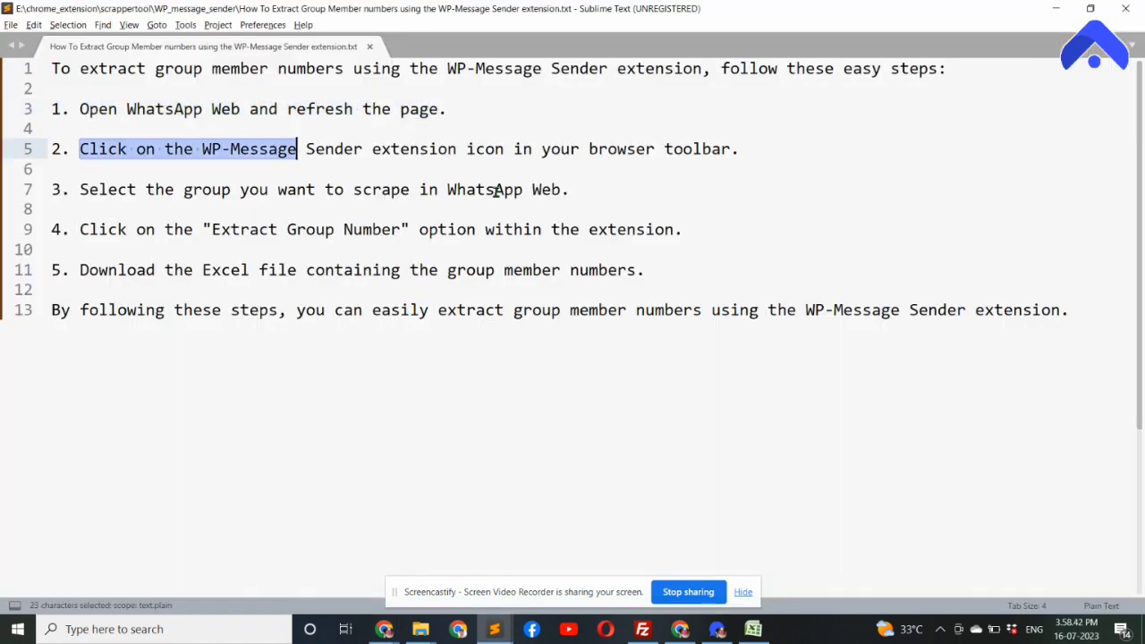
pyautogui.moveTo(295, 148); pyautogui.dragTo(654, 148)
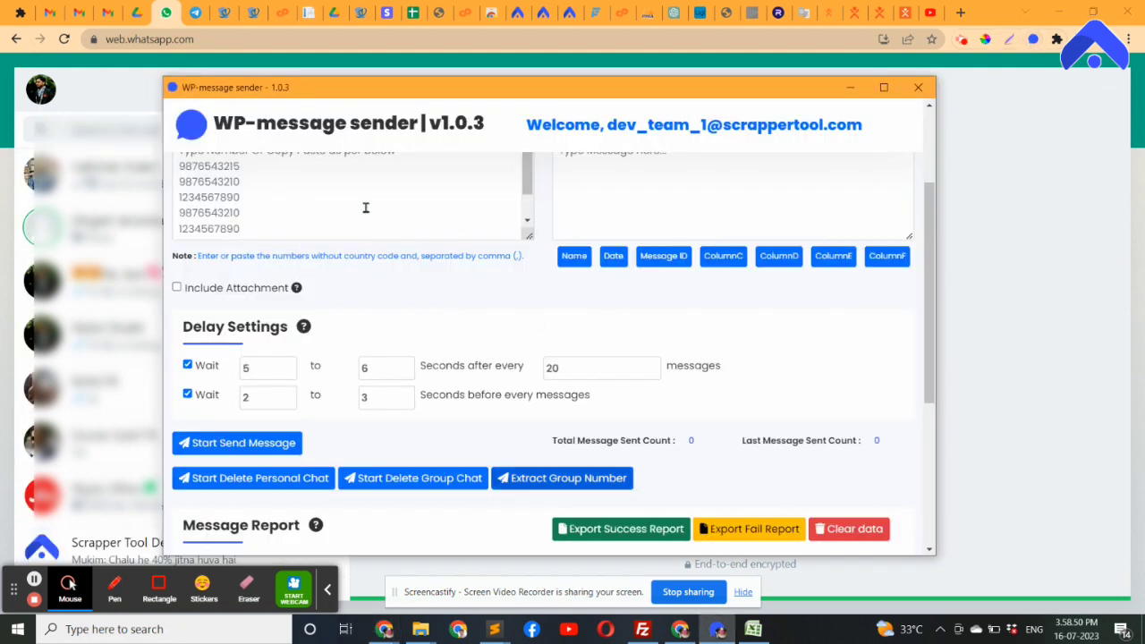
pyautogui.moveTo(529, 350)
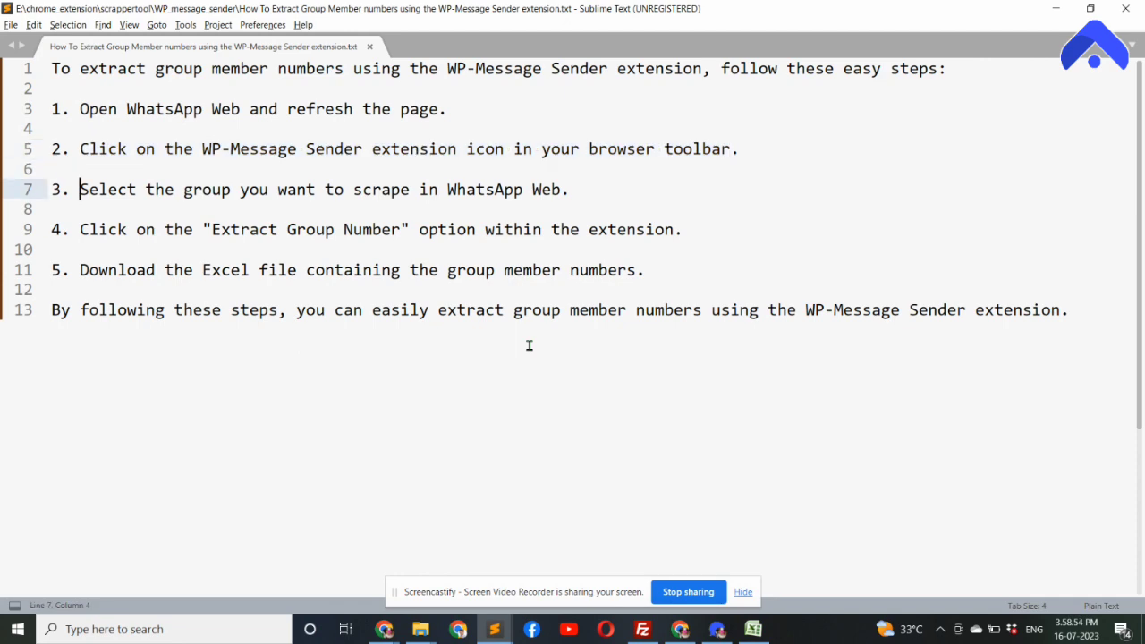
pyautogui.moveTo(79, 189); pyautogui.dragTo(437, 188)
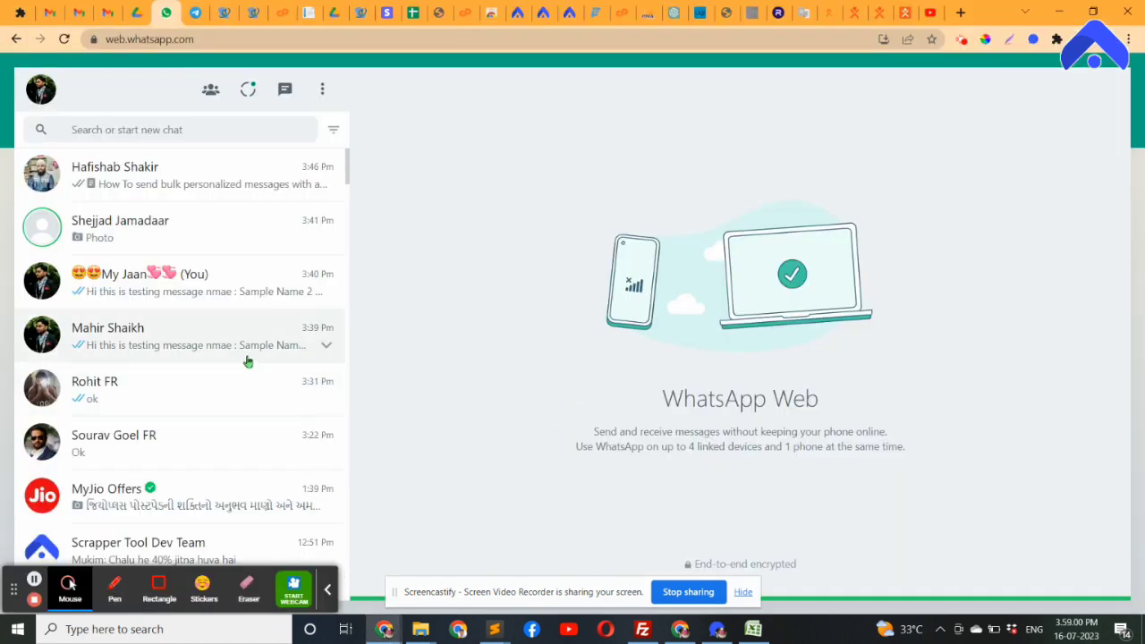
pyautogui.scroll(-3)
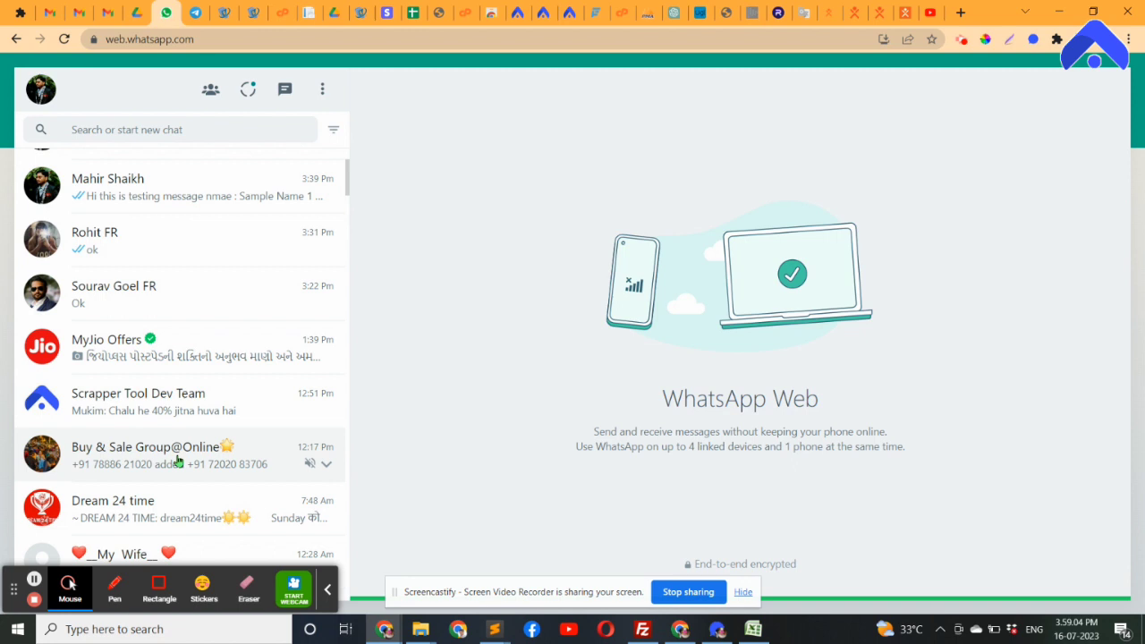
pyautogui.moveTo(174, 461)
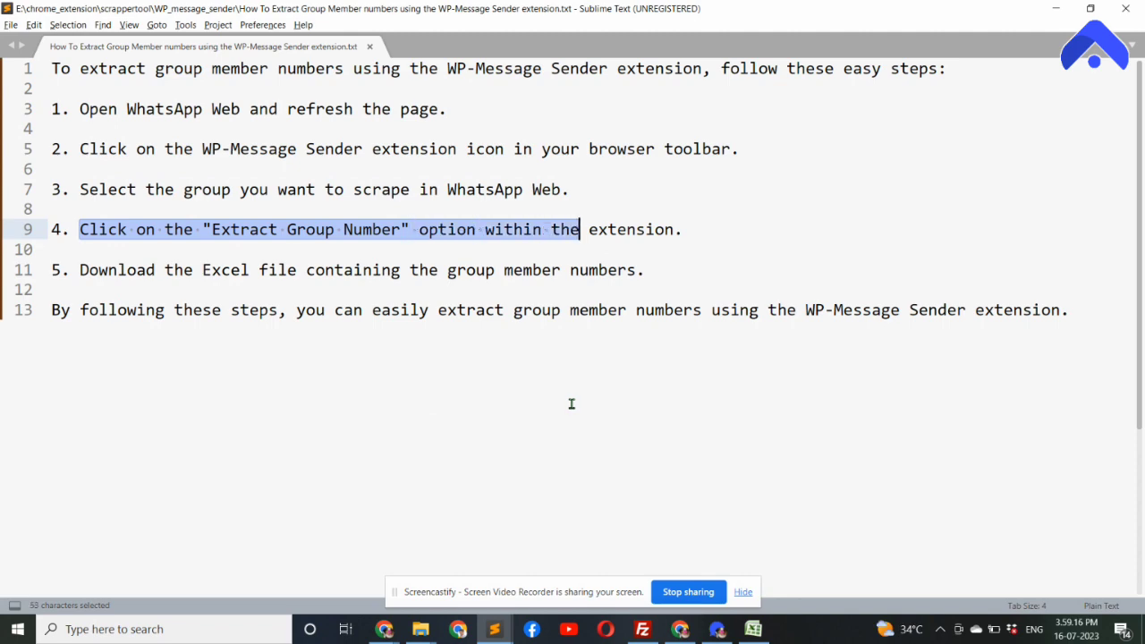
# Step: Switch back to the Sublime Text guide to review step 4 on extracting group numbers
pyautogui.press('alt+tab')
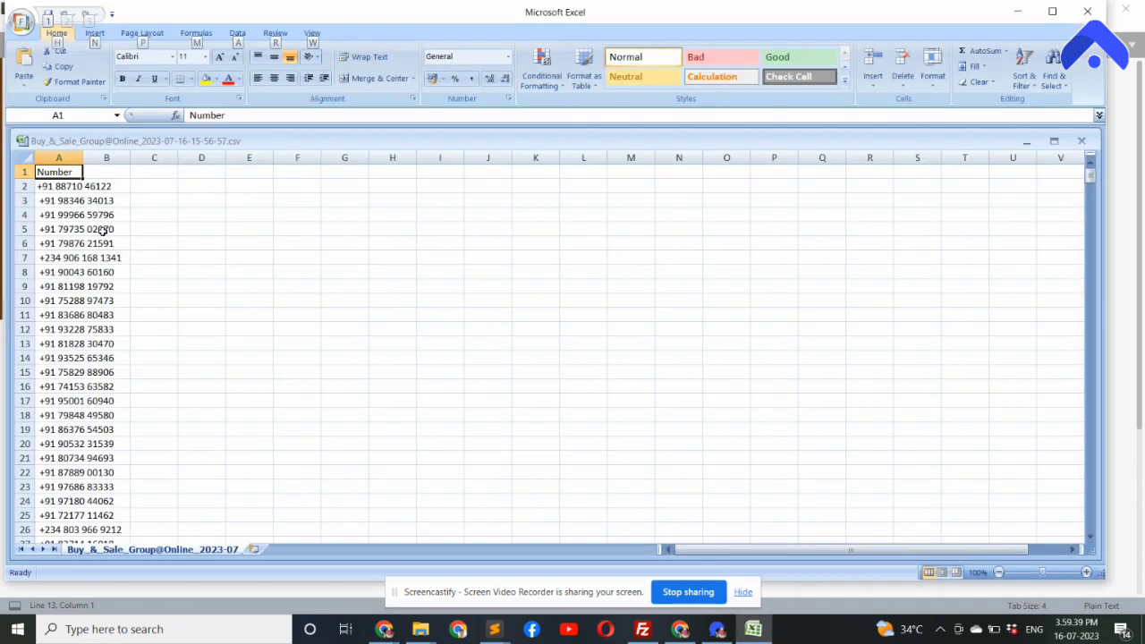
# Step: Scroll through the exported member numbers in Excel, then highlight the guide's closing sentence
pyautogui.scroll(-3)
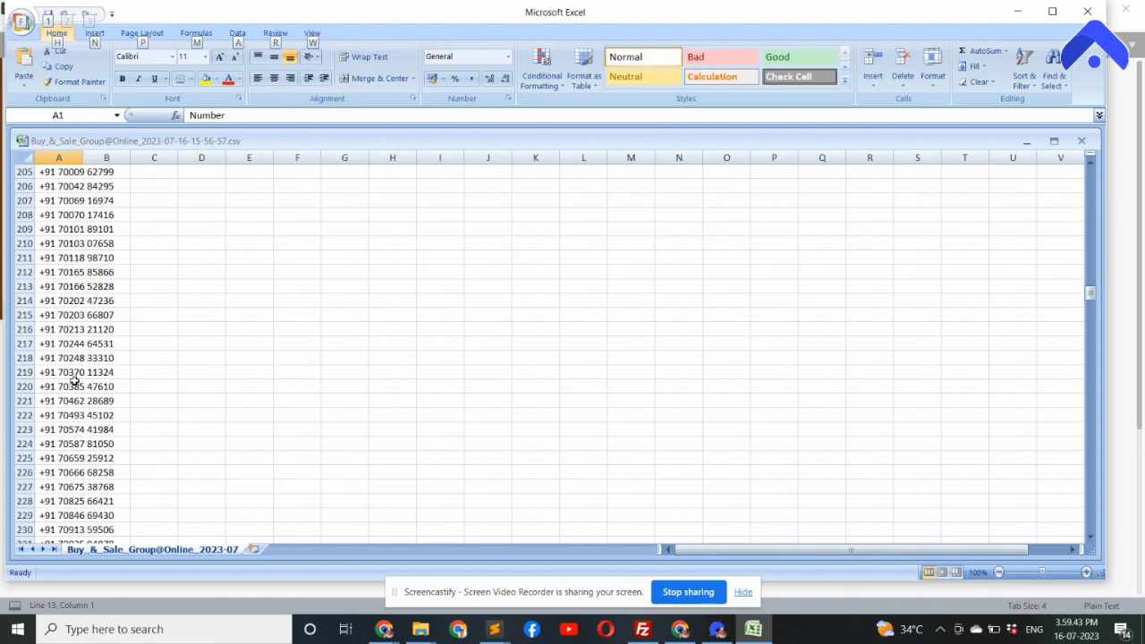
pyautogui.scroll(-3)
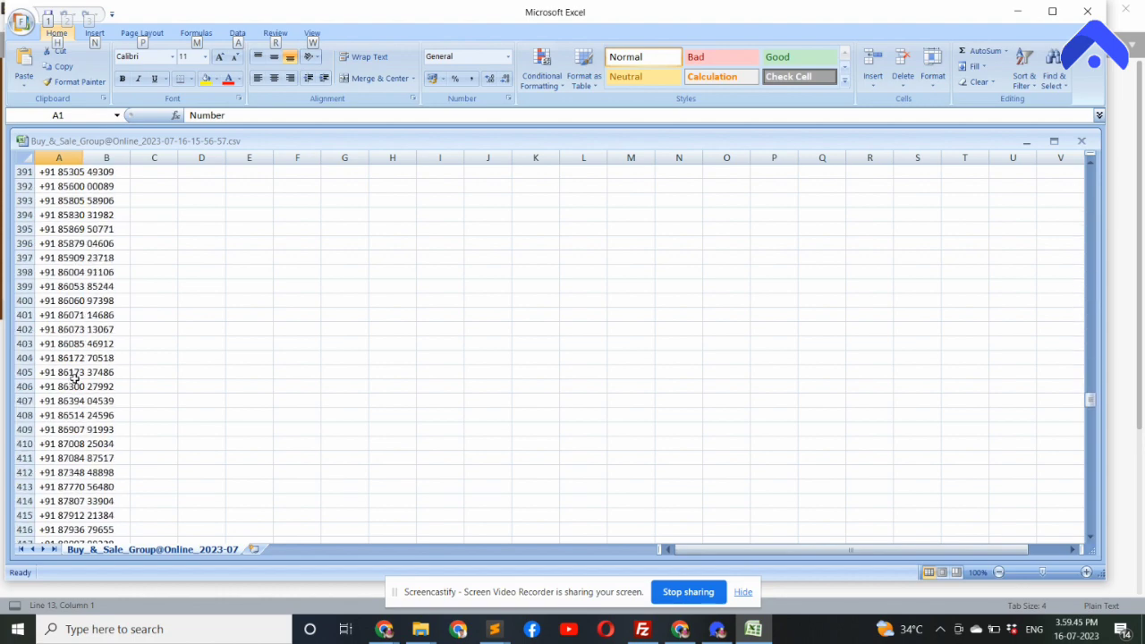
pyautogui.click(495, 629)
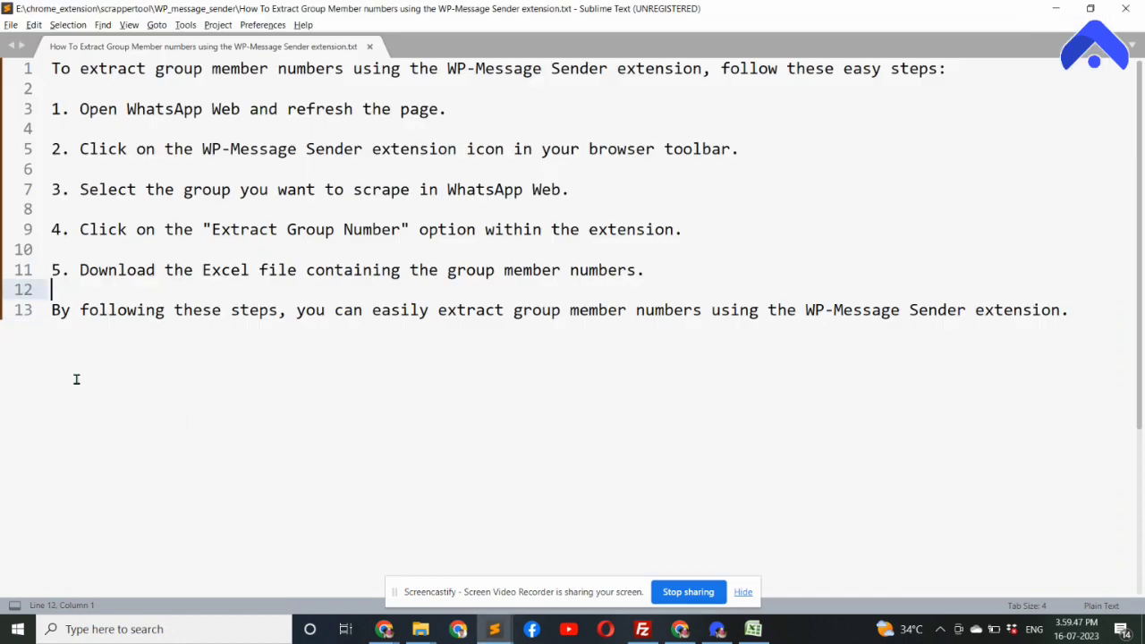
pyautogui.moveTo(51, 309); pyautogui.dragTo(504, 310)
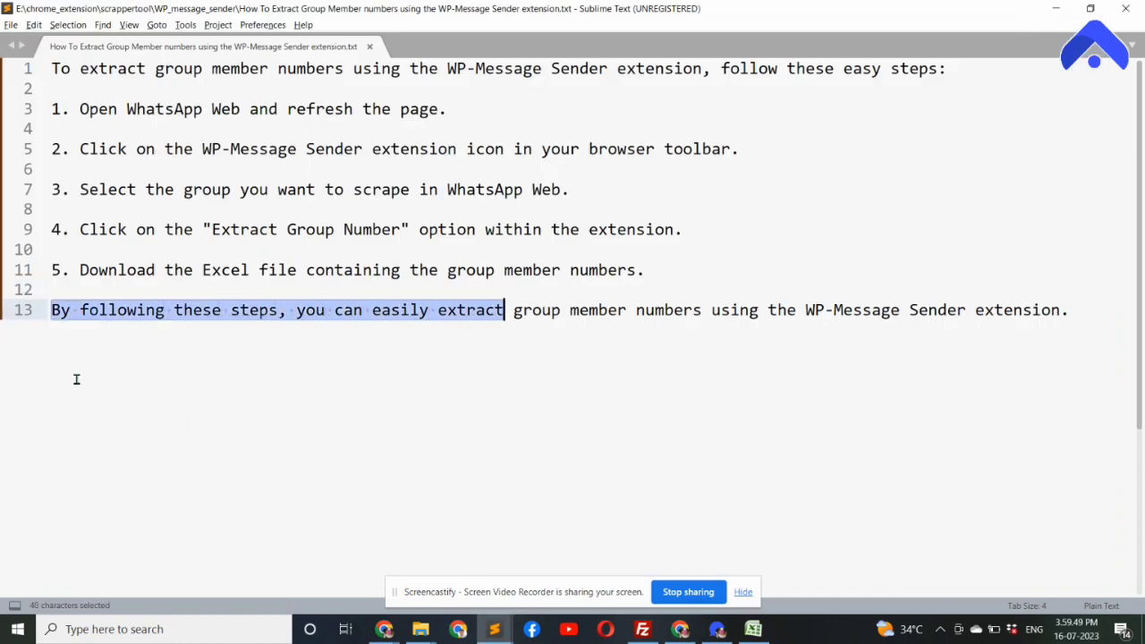